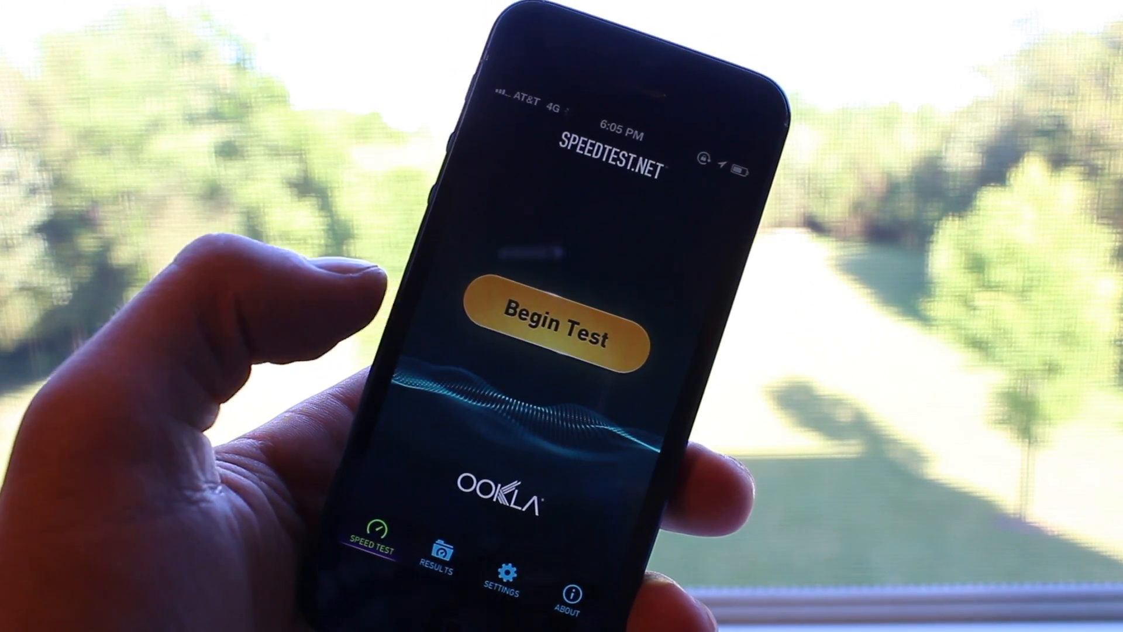
Begin the speed test over the AT&T 4G connection.
click(563, 321)
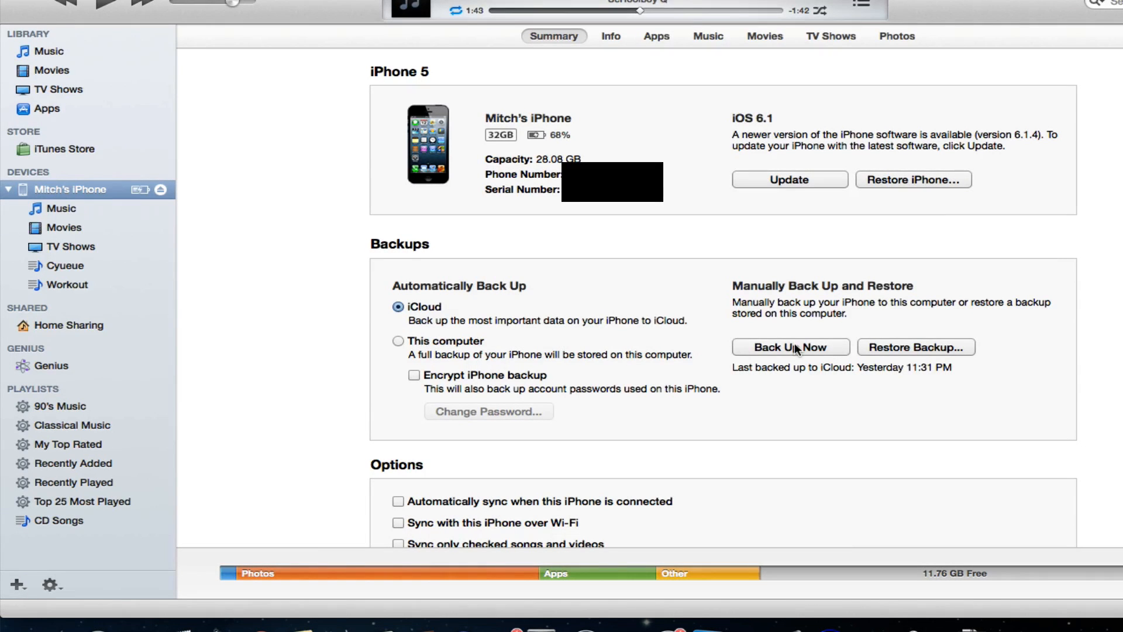
Back up the iPhone 5 to the Mac with Back Up Now.
click(790, 347)
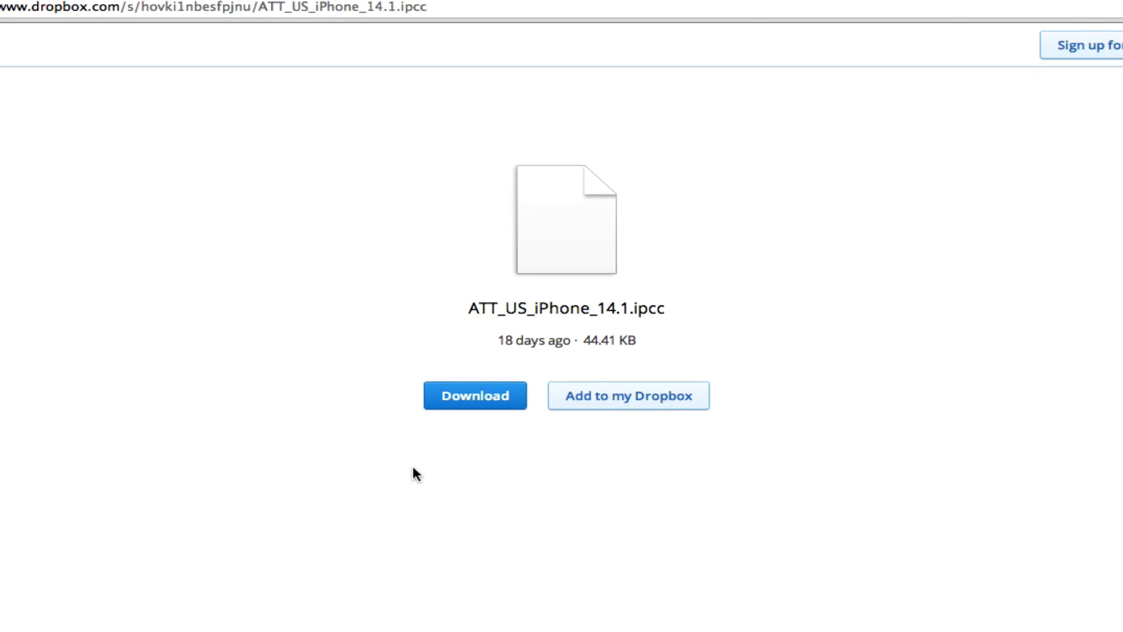
mouse_move(485, 405)
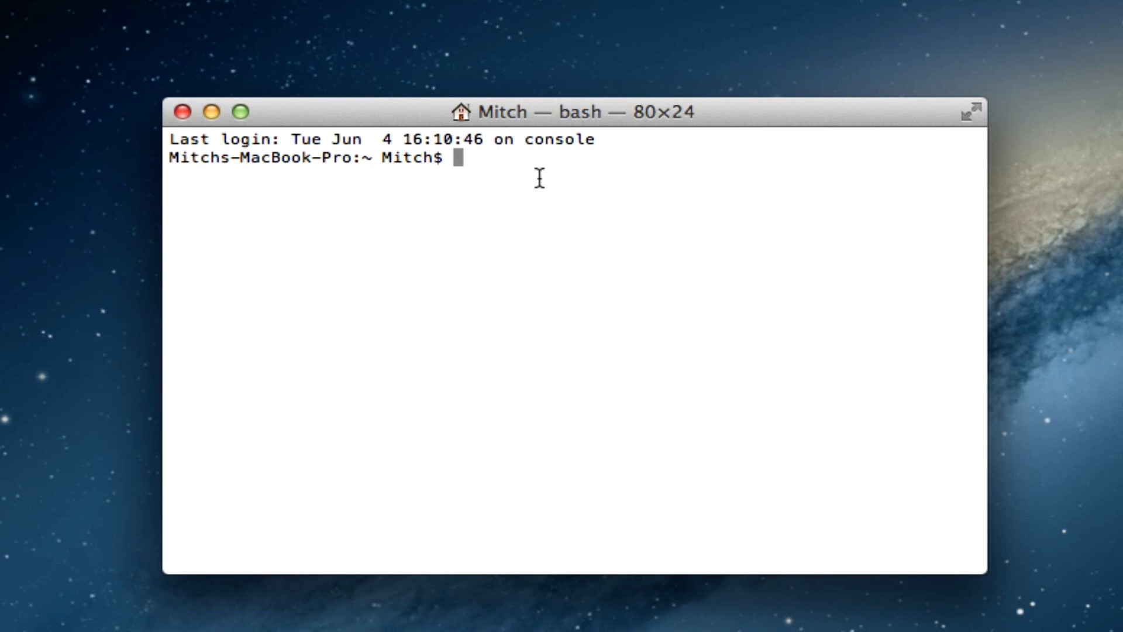
mouse_move(486, 163)
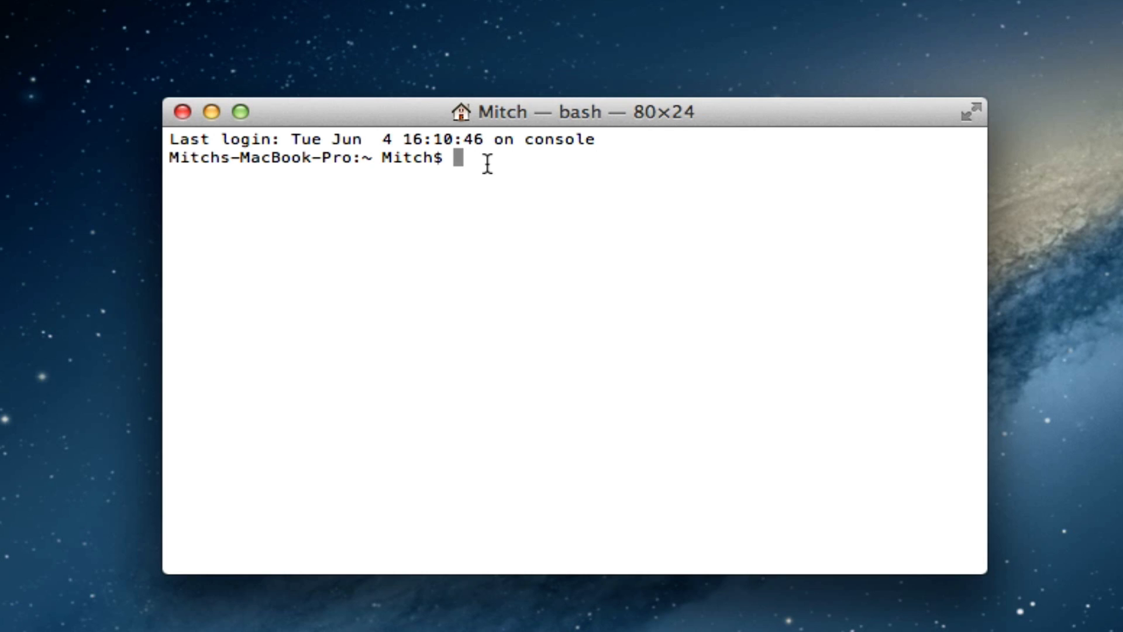
Run defaults write com.apple.iTunes carrier-testing -bool true to allow custom bundles.
text(defaults write com.apple.iTunes carrier-testing -bool true)
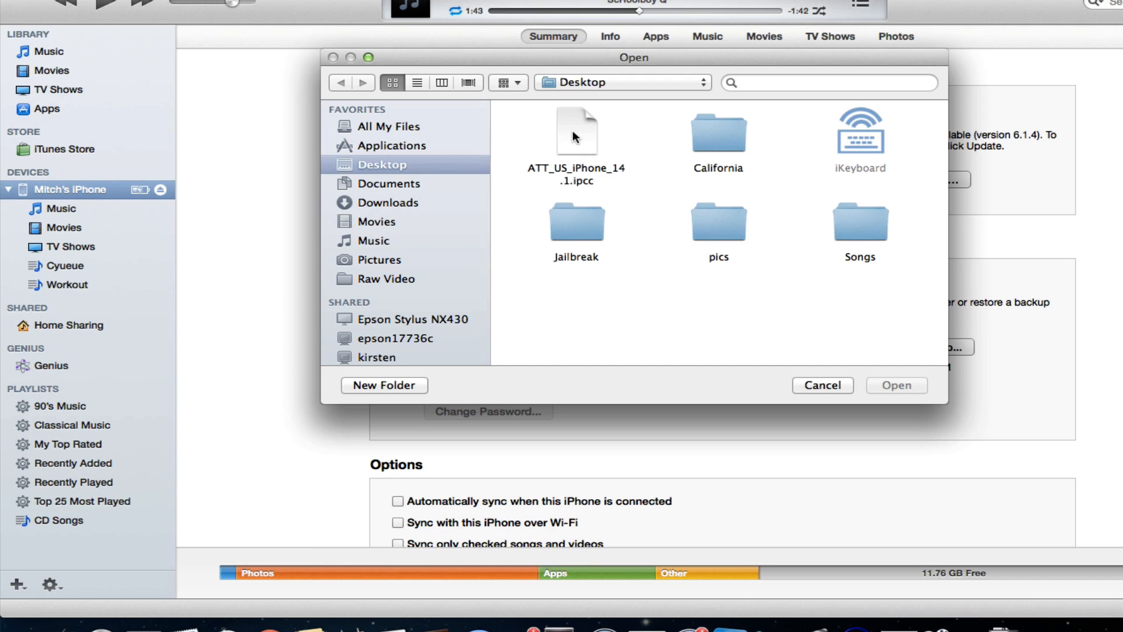
Load ATT_US_iPhone_14.1.ipcc from the Desktop onto the iPhone.
click(576, 131)
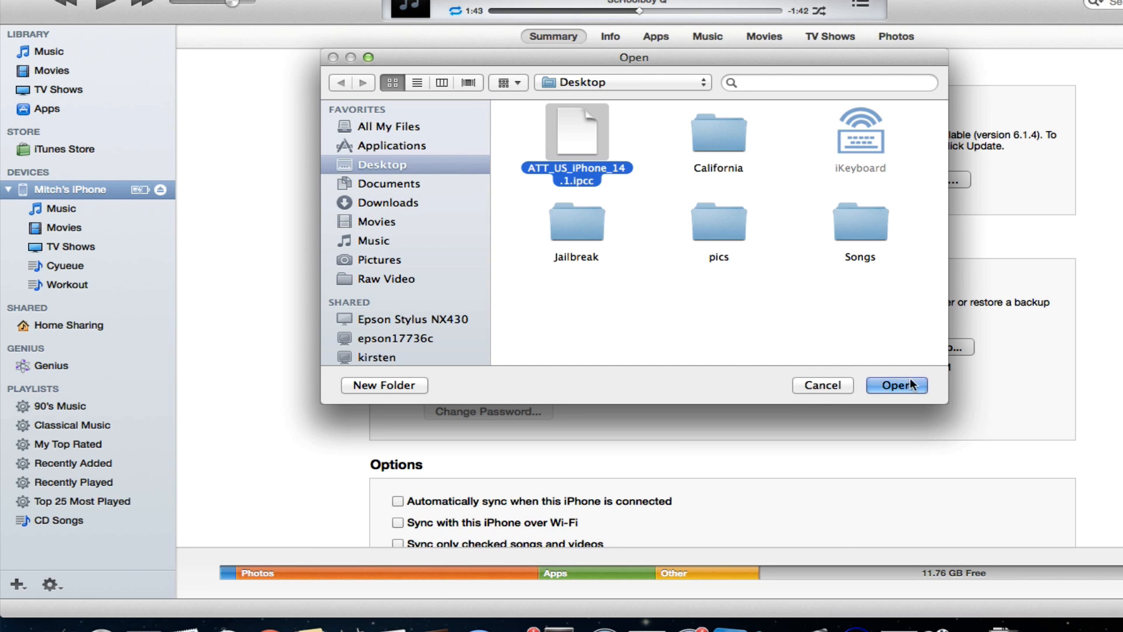
click(897, 385)
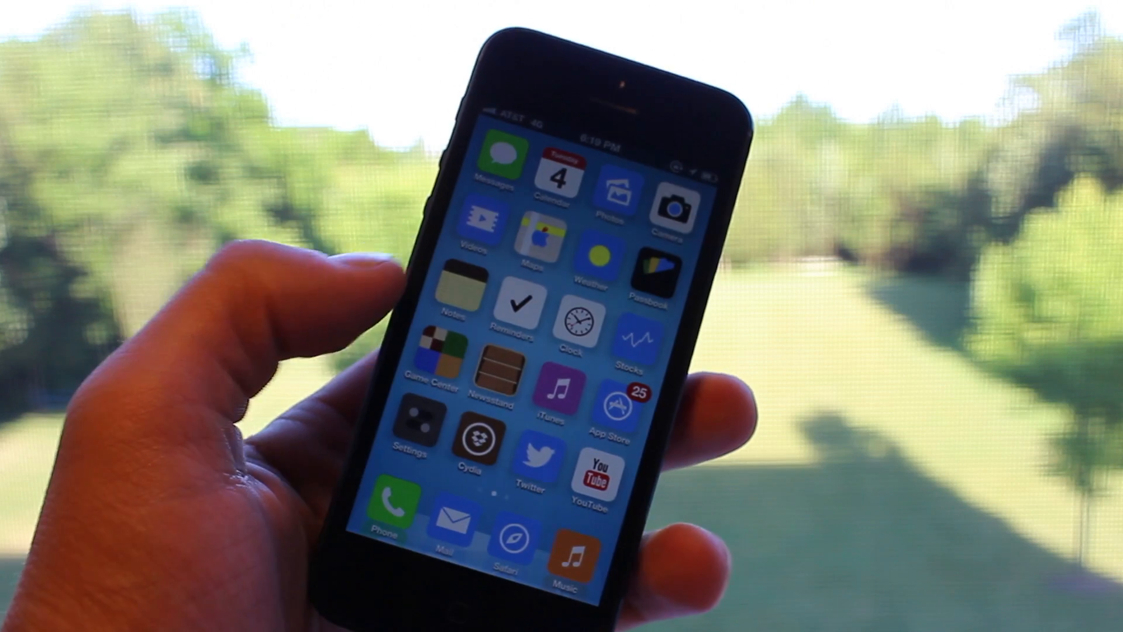
In Settings > General > Cellular, switch Cellular Data ON to reveal Enable LTE.
click(421, 428)
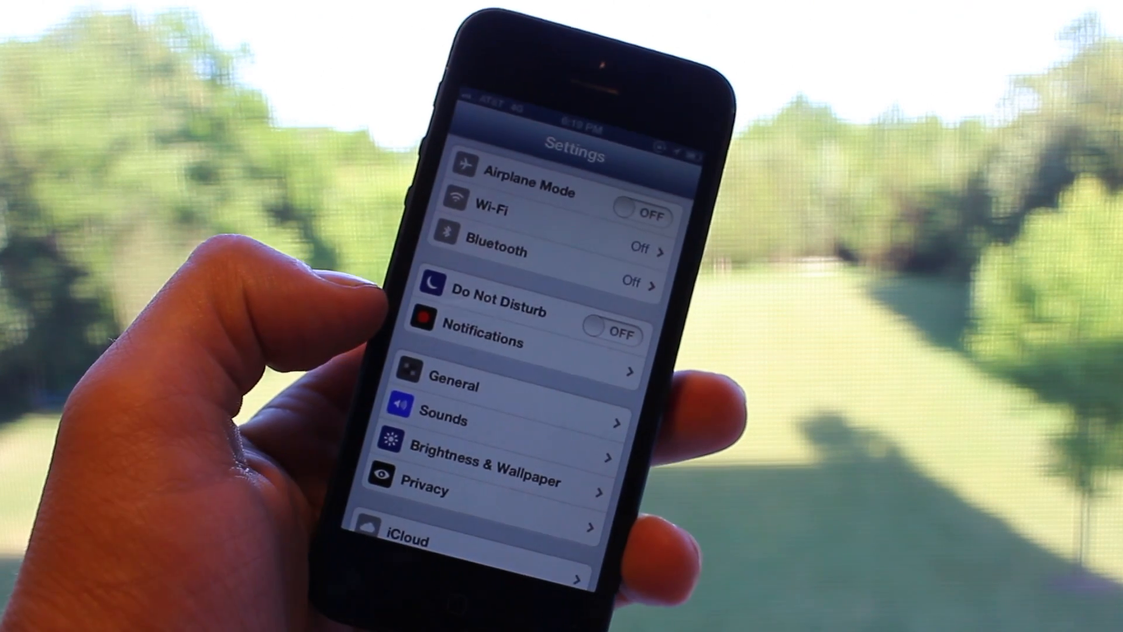
scroll(down, 3)
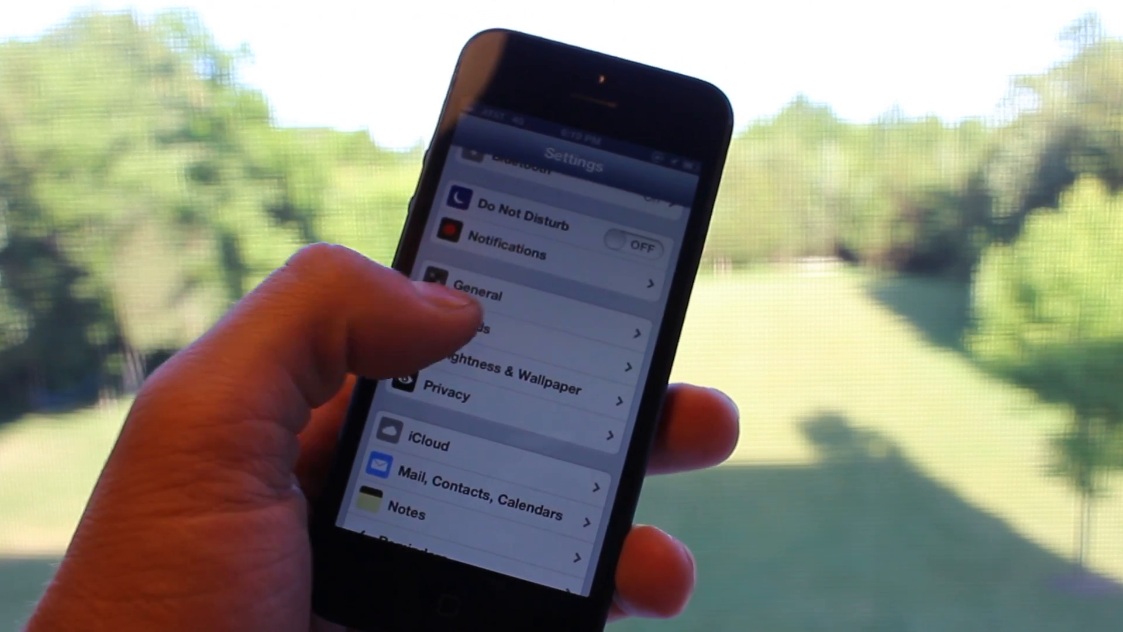
click(486, 293)
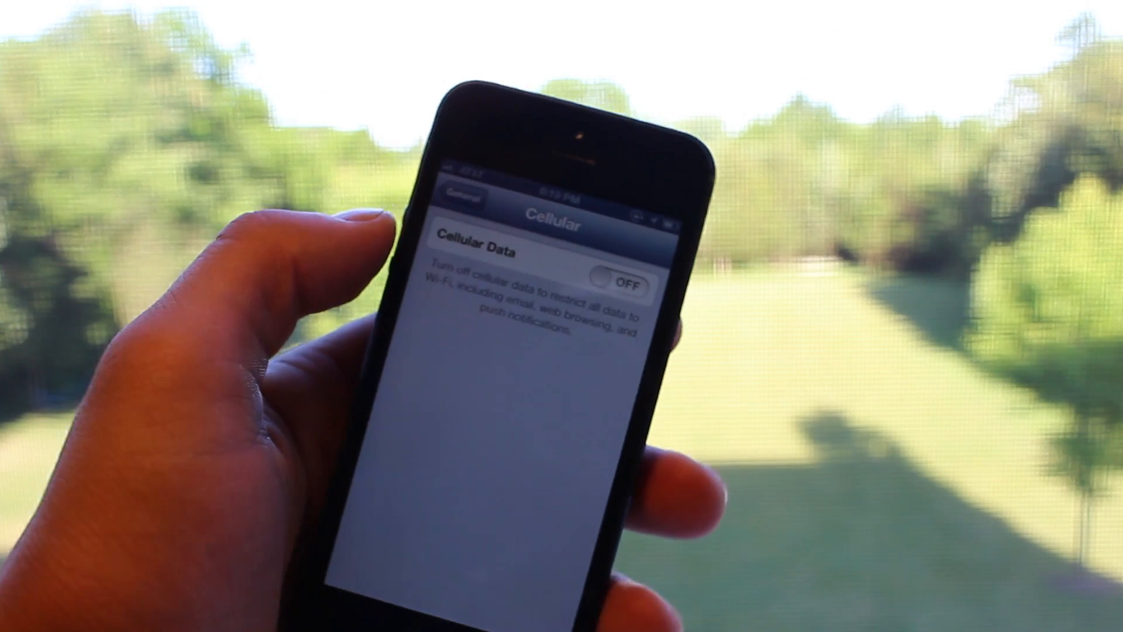
click(624, 282)
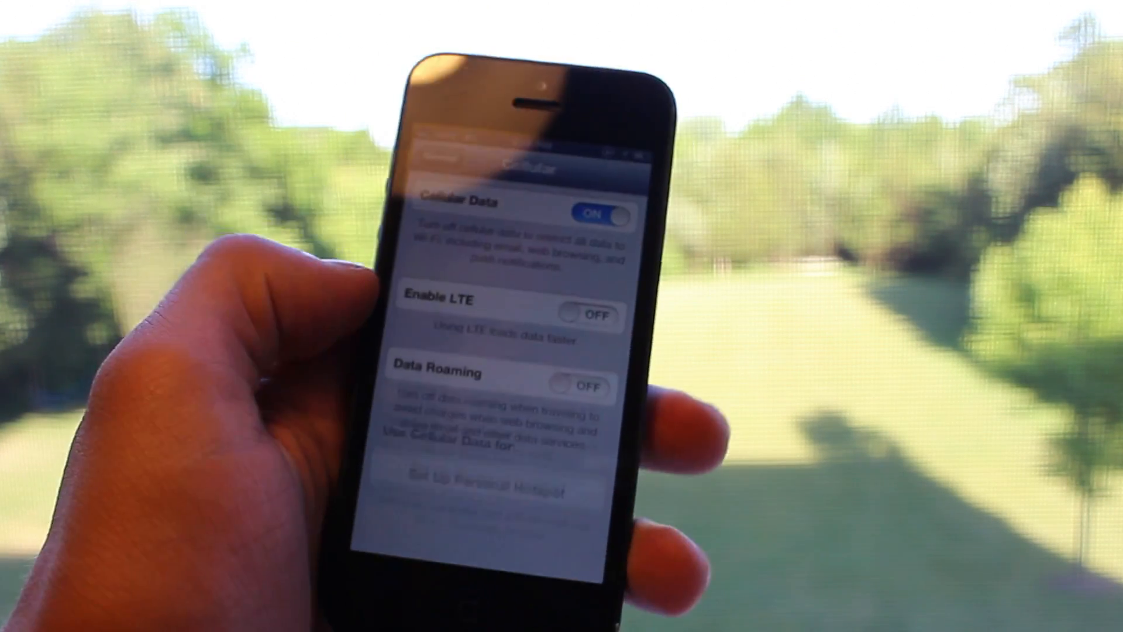